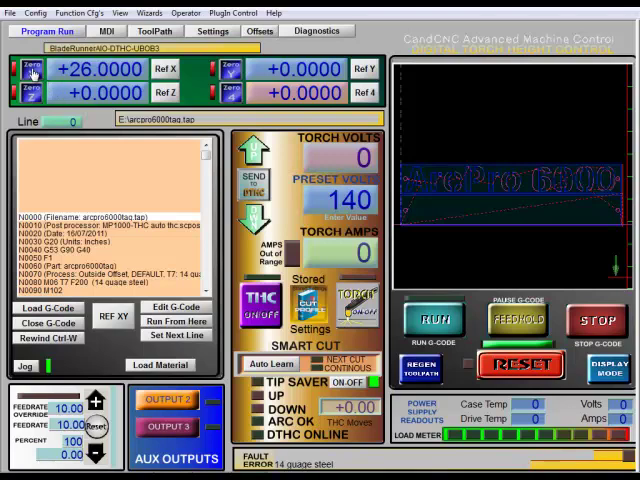
Zero the X axis DRO so it reads +0.0000.
left_click(31, 69)
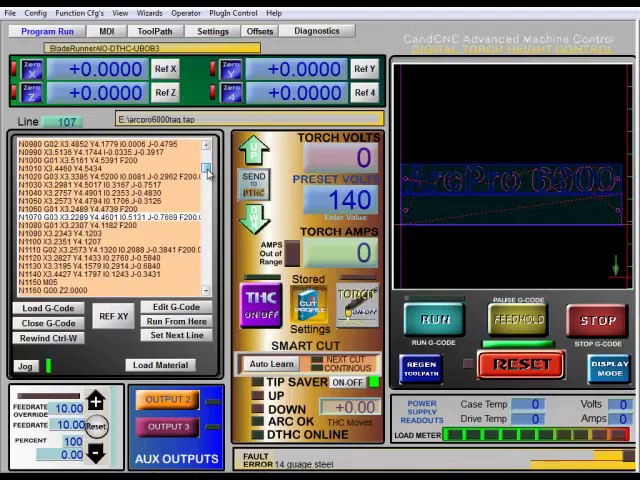
Scroll the G-code listing, then rewind arcpro6000tag.tap to line 0.
scroll("down", 3)
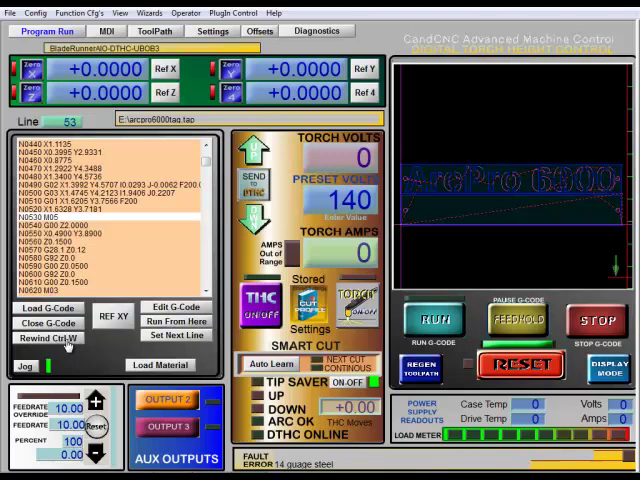
left_click(46, 337)
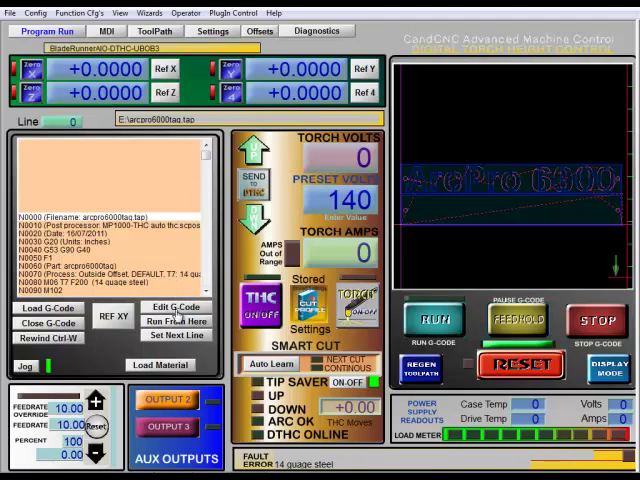
left_click(178, 307)
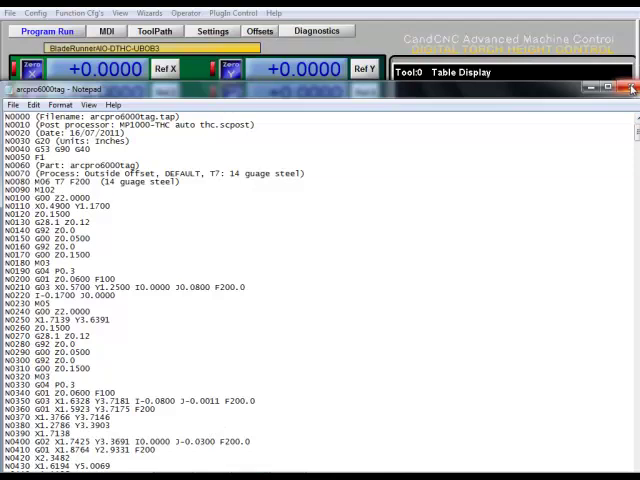
mouse_move(631, 90)
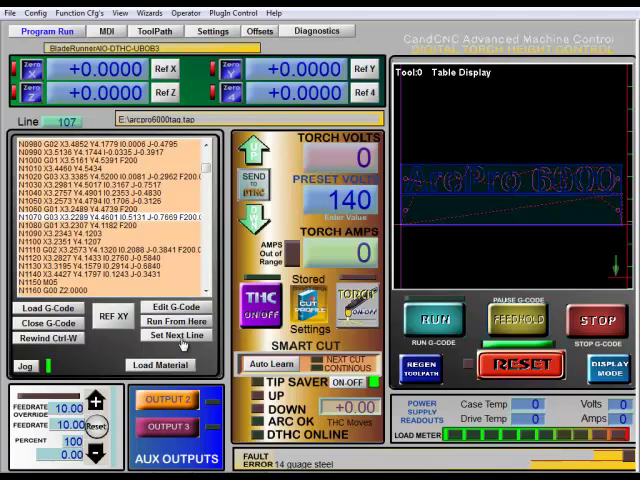
mouse_move(108, 360)
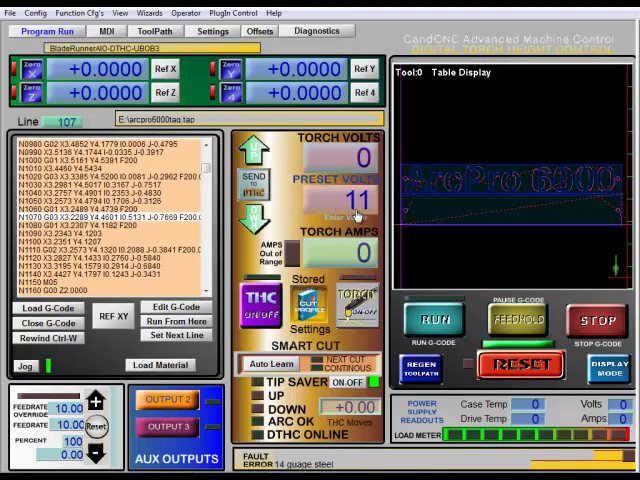
Enter 115 as the preset torch voltage.
type("115")
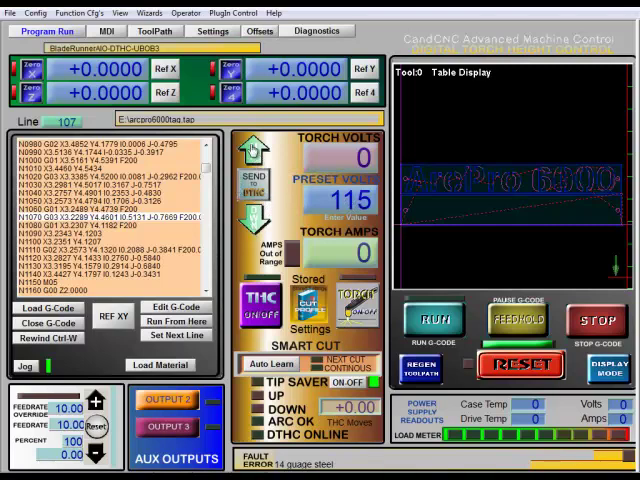
left_click(252, 160)
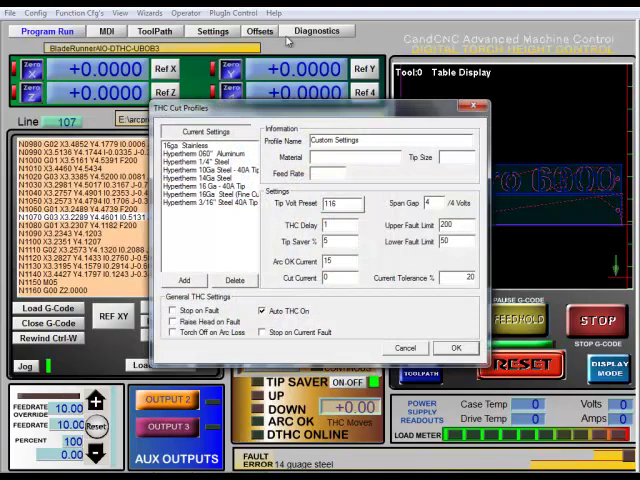
mouse_move(413, 298)
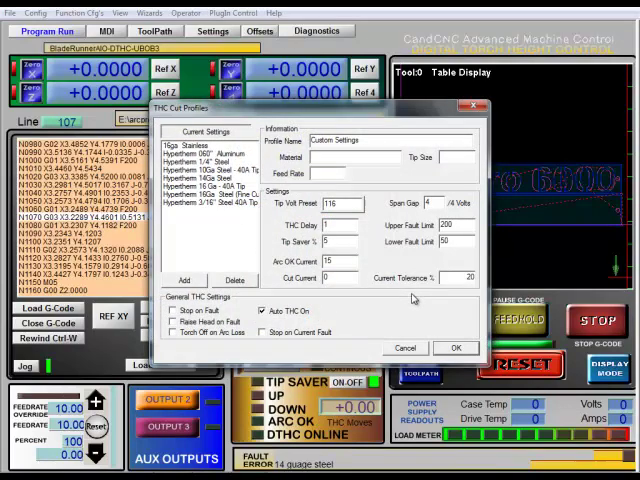
mouse_move(463, 261)
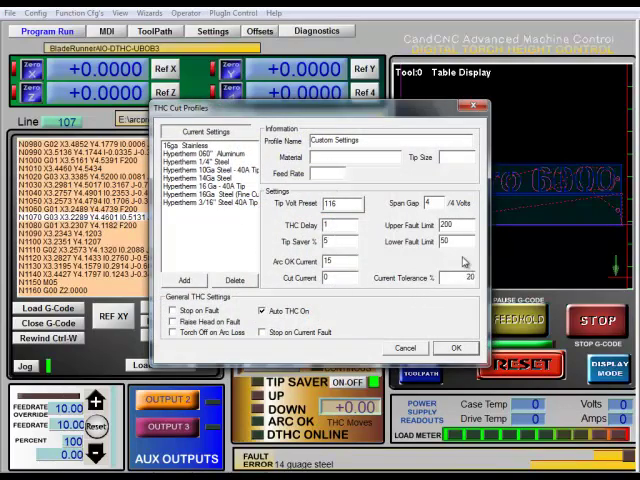
Load the Hypertherm 14Ga Steel cut profile and dismiss the integer-range warning.
left_click(210, 160)
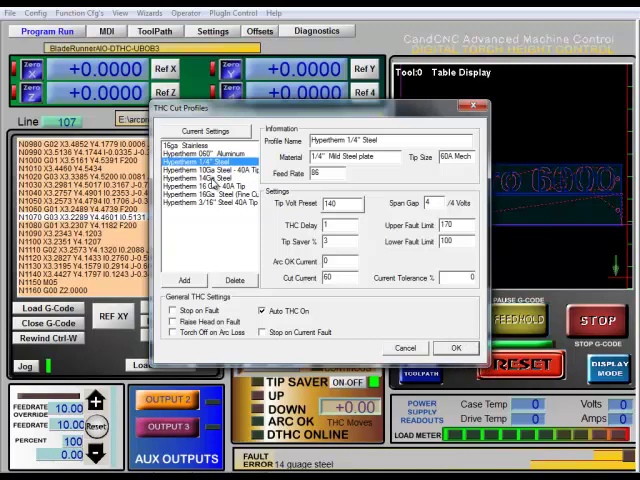
left_click(206, 184)
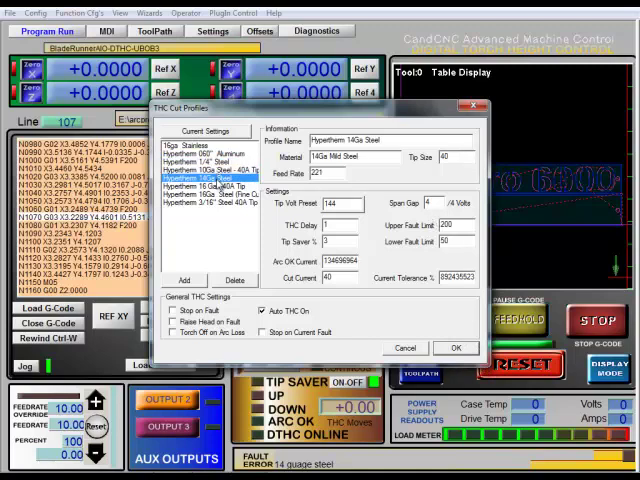
mouse_move(314, 193)
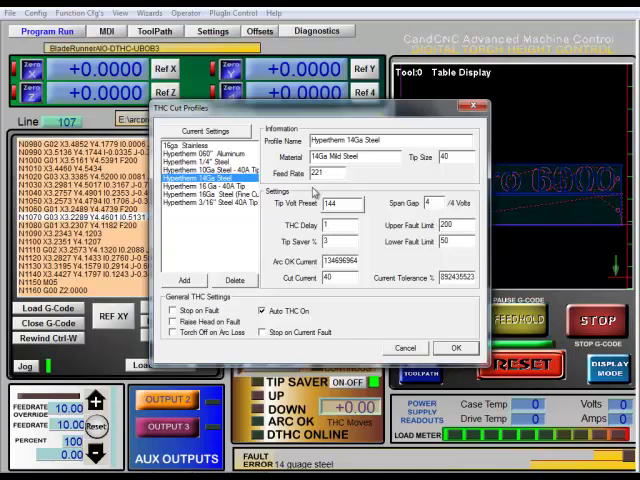
left_click(456, 348)
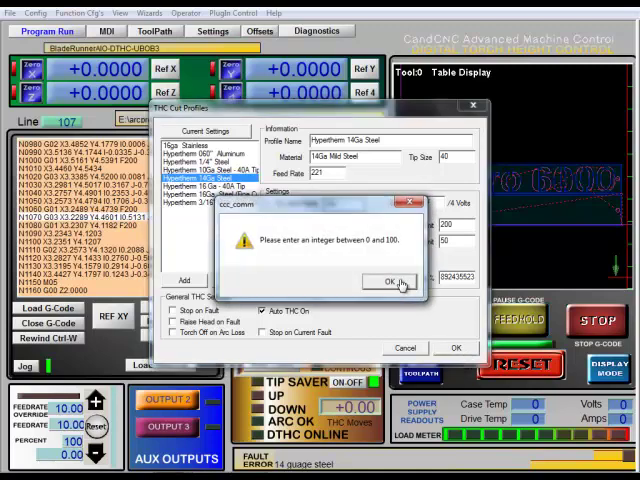
left_click(392, 281)
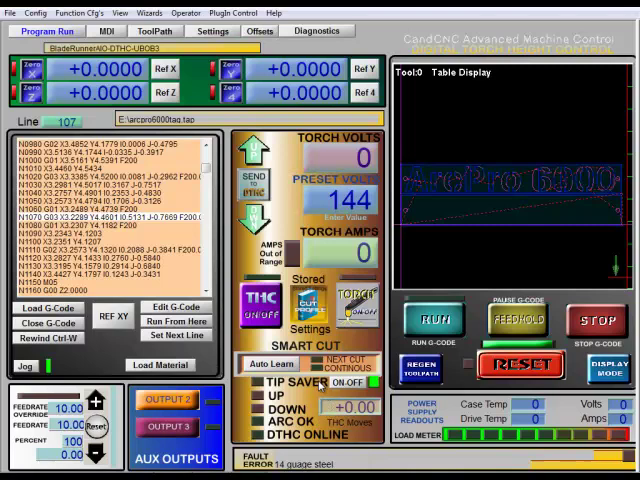
Close THC Cut Profiles, leaving preset volts at 144 with the 14 gauge steel profile.
left_click(338, 384)
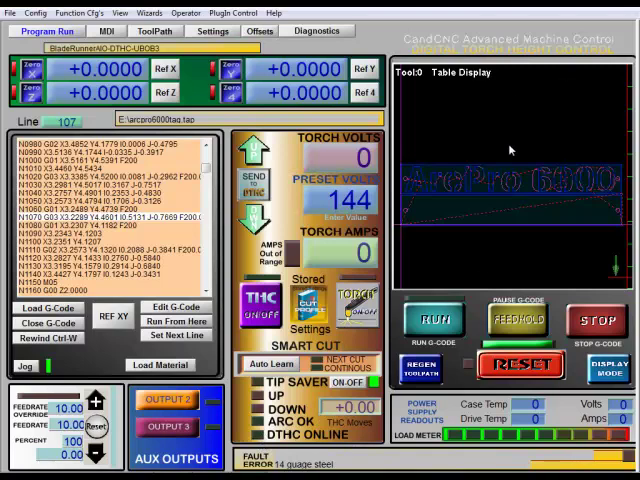
mouse_move(514, 187)
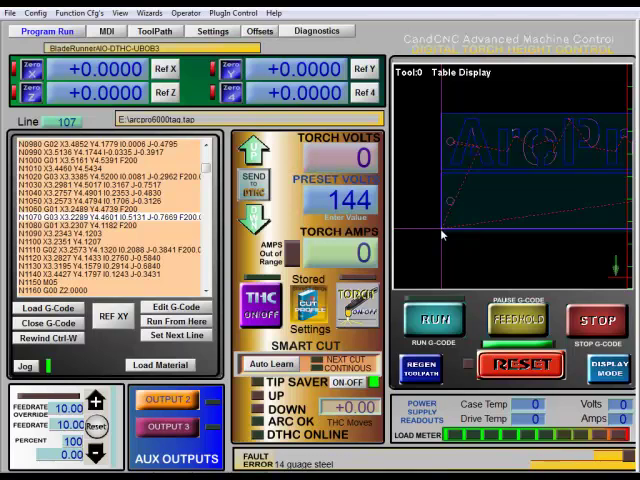
mouse_move(535, 180)
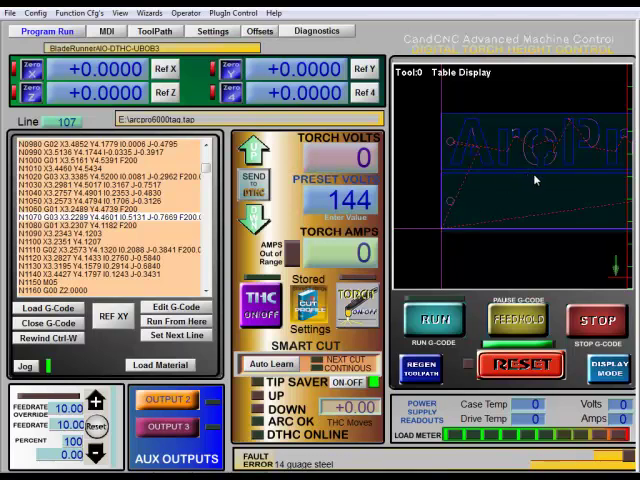
mouse_move(446, 230)
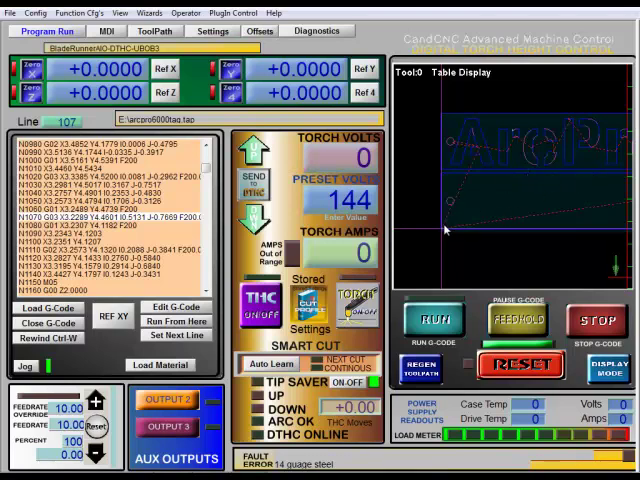
mouse_move(484, 155)
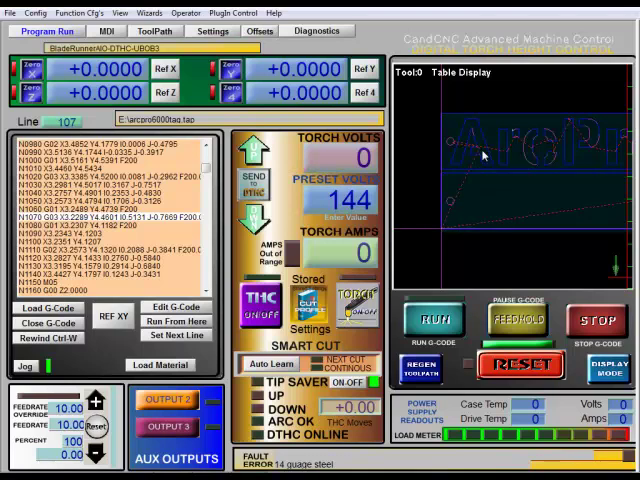
mouse_move(448, 232)
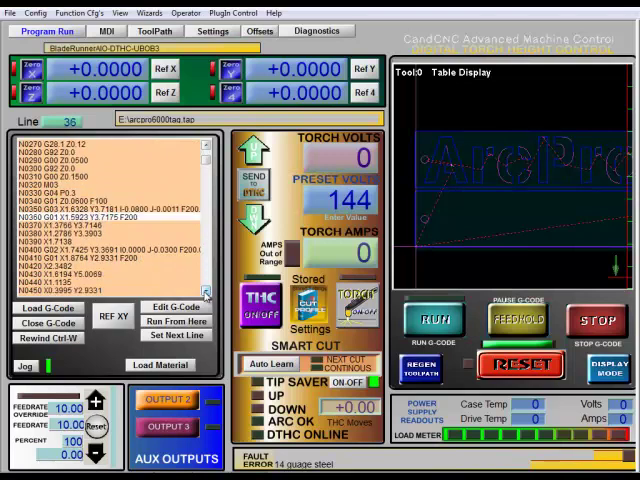
mouse_move(448, 174)
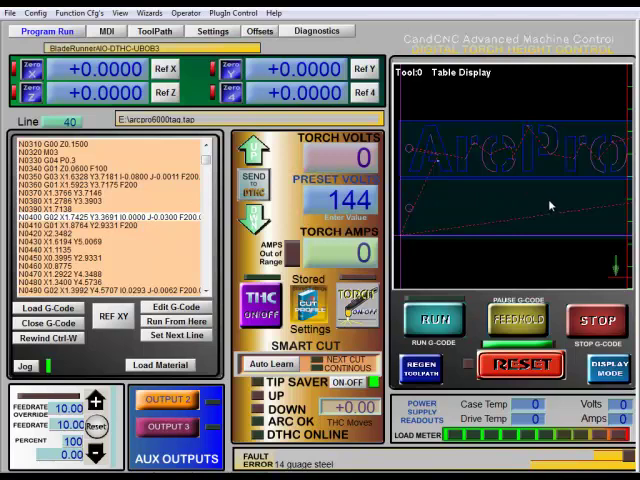
mouse_move(558, 210)
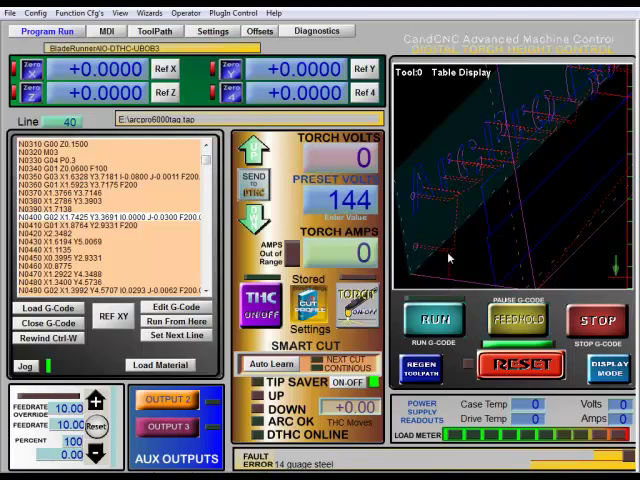
mouse_move(416, 255)
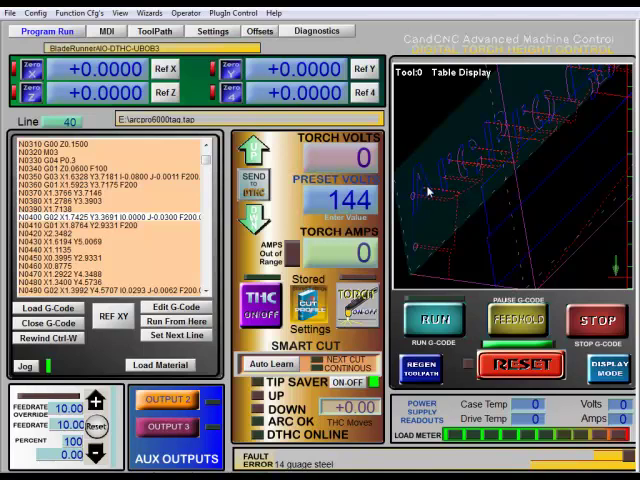
mouse_move(533, 231)
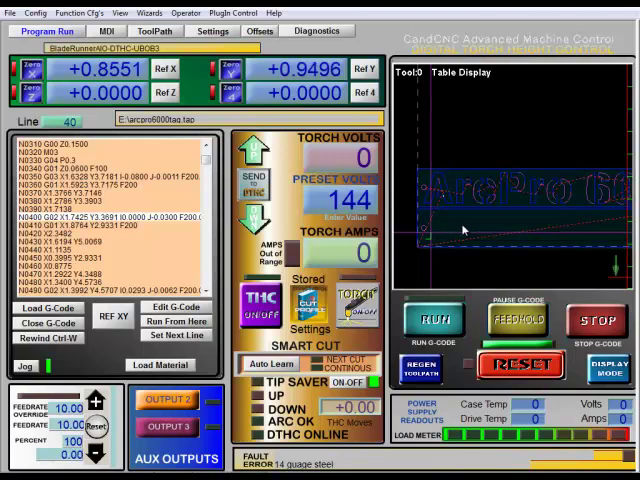
mouse_move(510, 261)
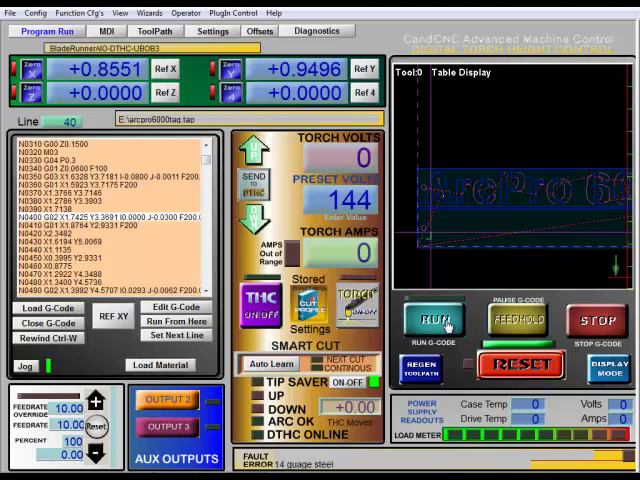
Rewind the torch program to its first line and start it running.
left_click(46, 337)
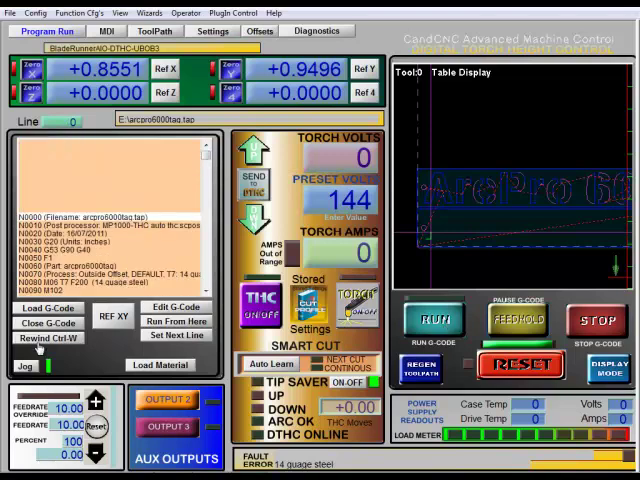
left_click(435, 320)
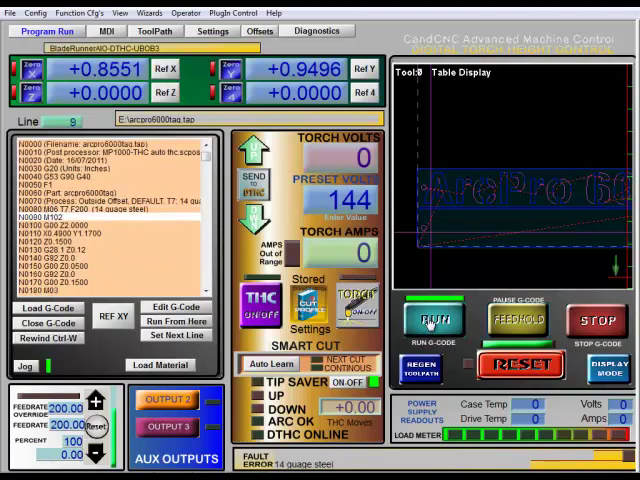
left_click(434, 319)
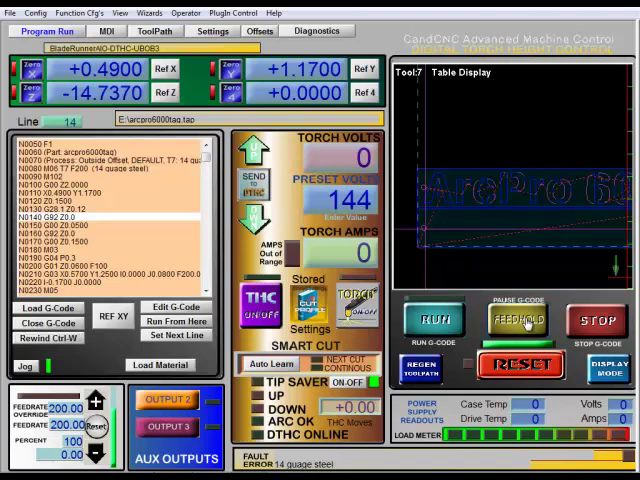
left_click(517, 320)
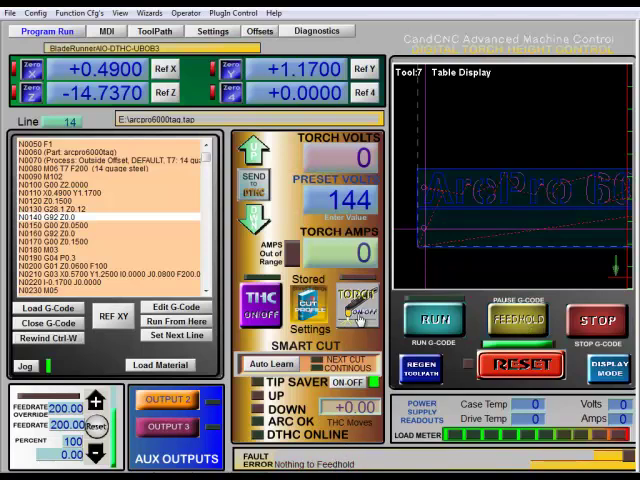
mouse_move(516, 224)
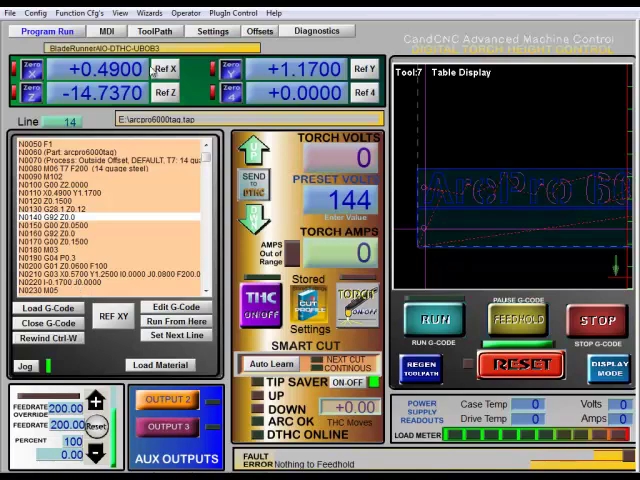
mouse_move(205, 92)
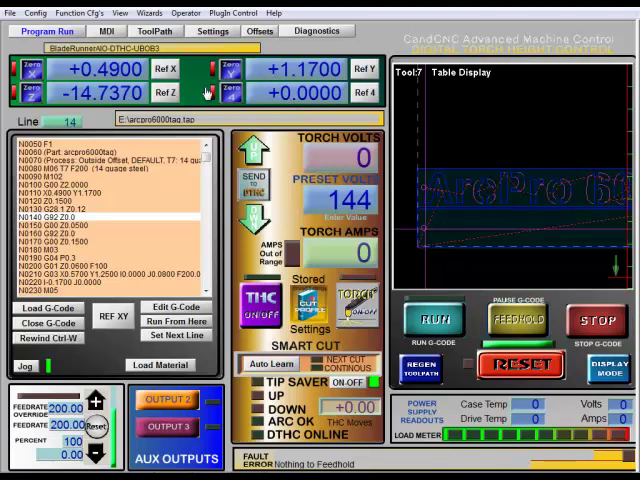
mouse_move(509, 200)
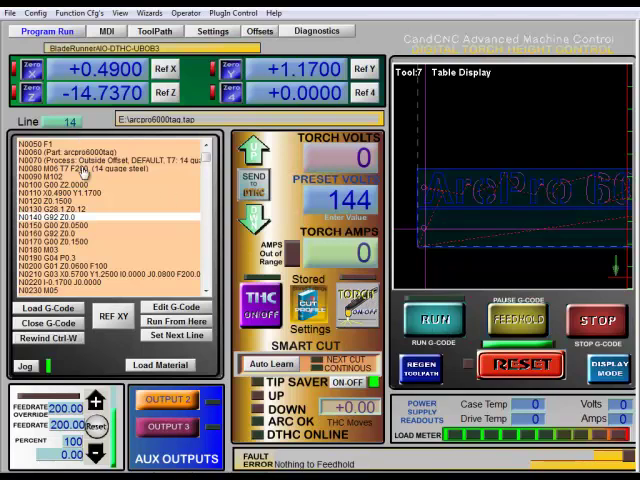
mouse_move(398, 296)
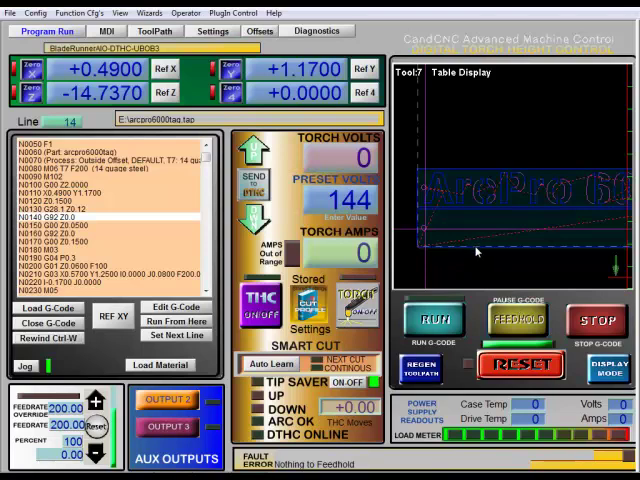
mouse_move(423, 253)
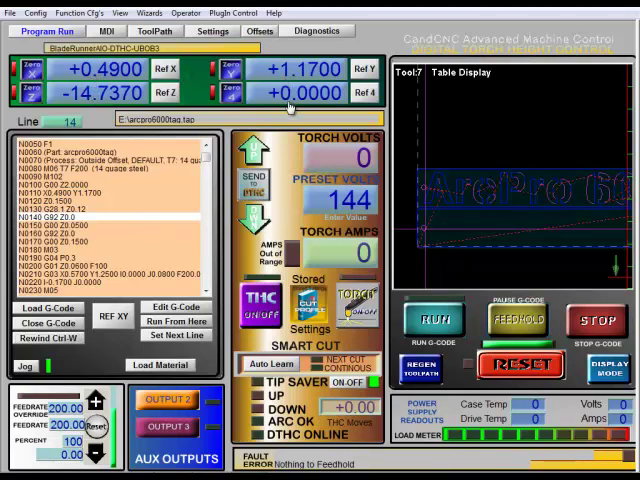
mouse_move(520, 270)
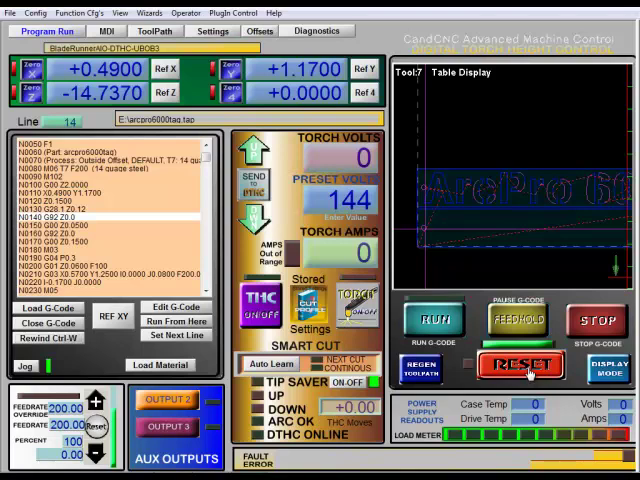
Reset the control to clear the 'Nothing to Feedhold' fault message.
left_click(522, 365)
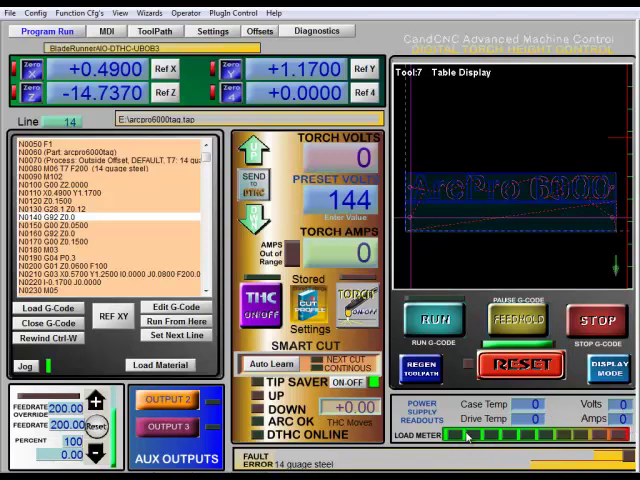
mouse_move(545, 425)
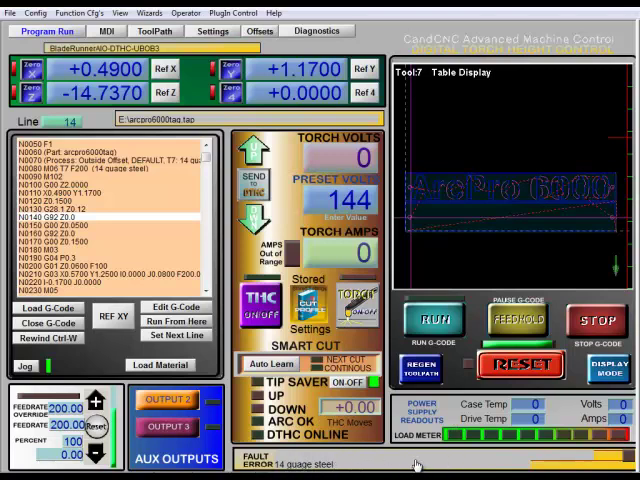
mouse_move(350, 464)
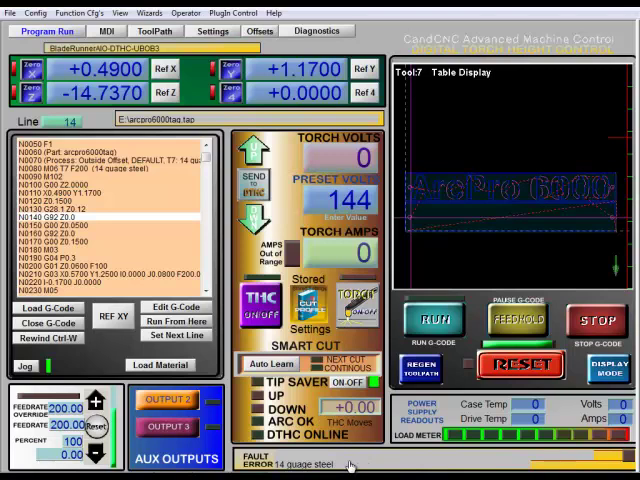
mouse_move(350, 467)
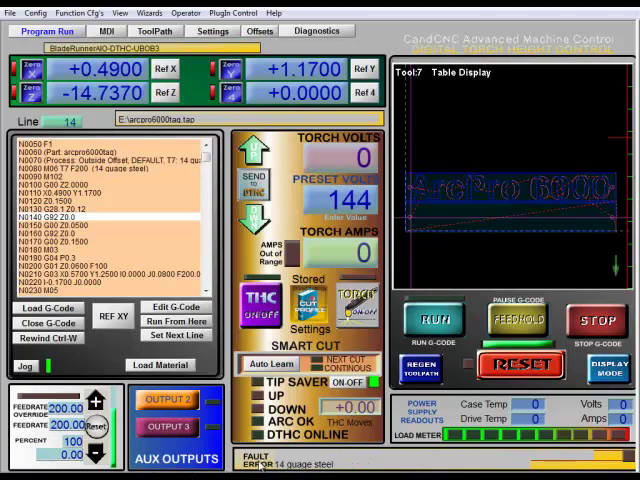